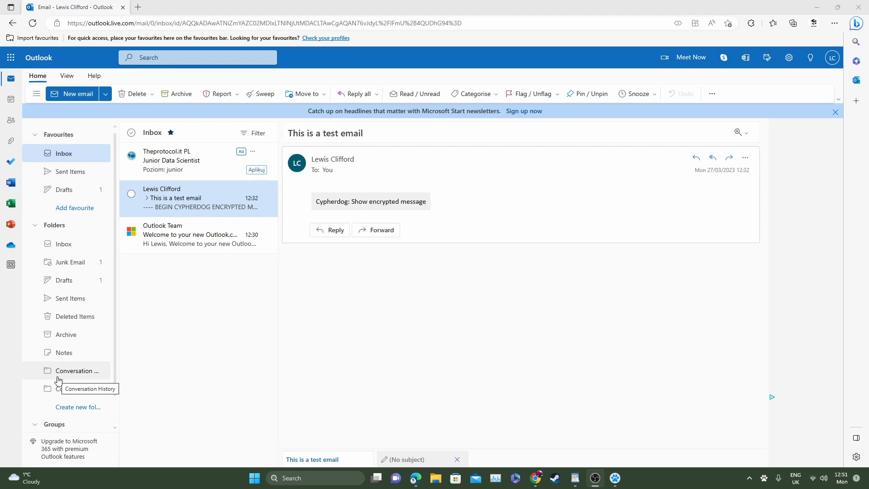
mouse_move(470, 254)
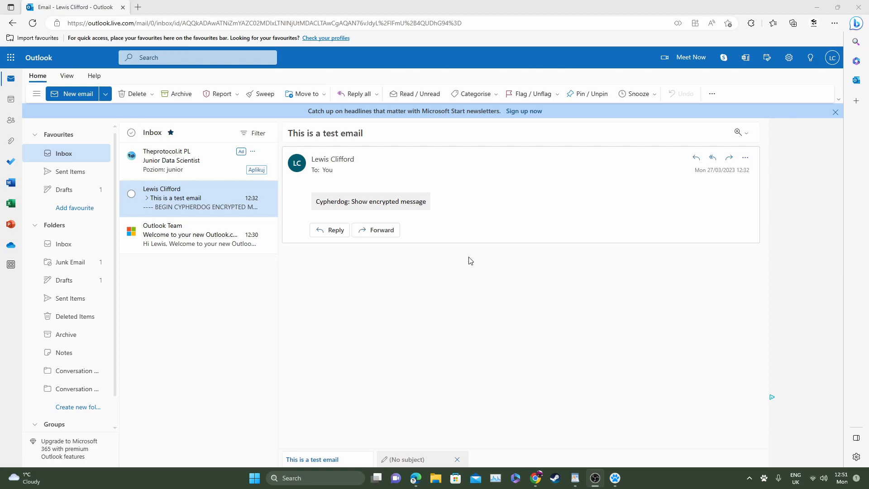
mouse_move(325, 206)
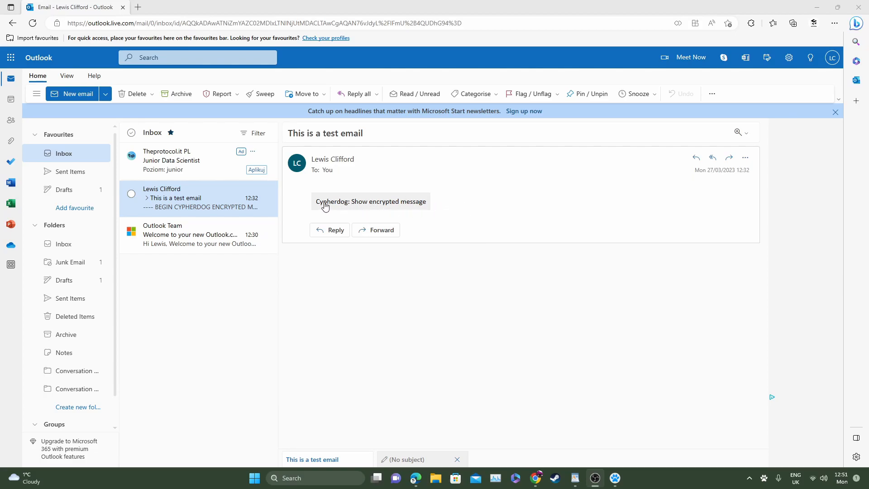
mouse_move(379, 205)
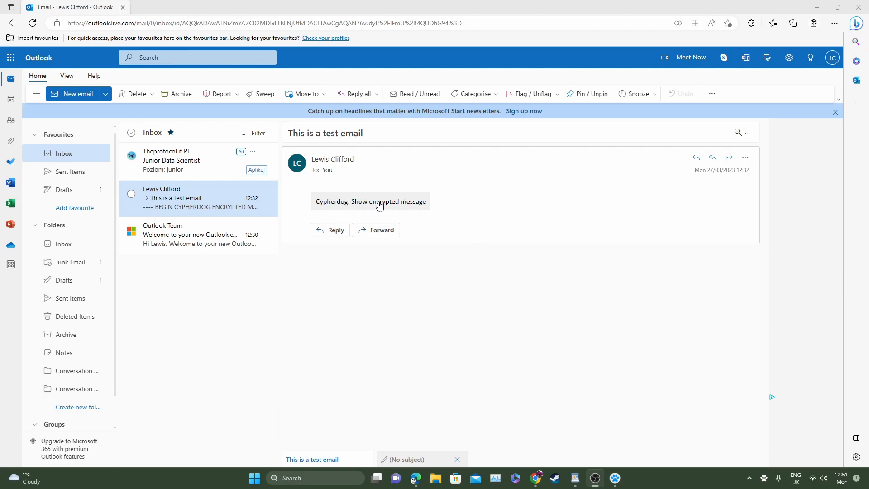
mouse_move(768, 472)
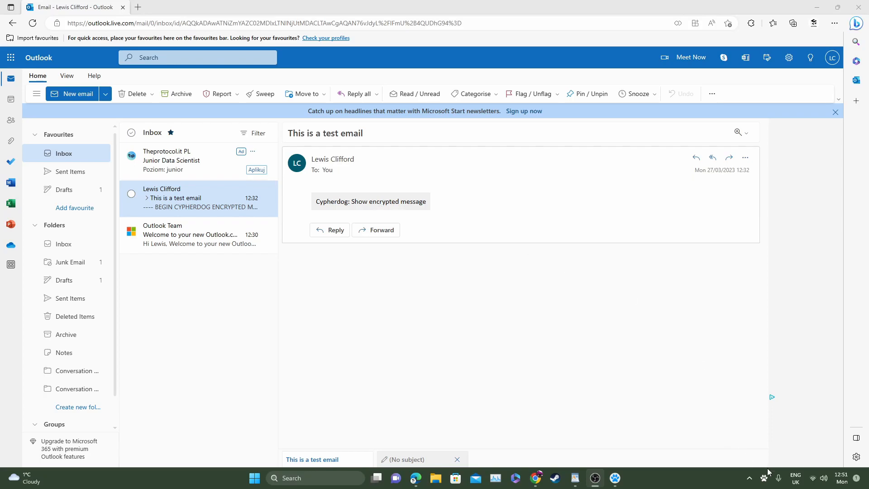
mouse_move(765, 478)
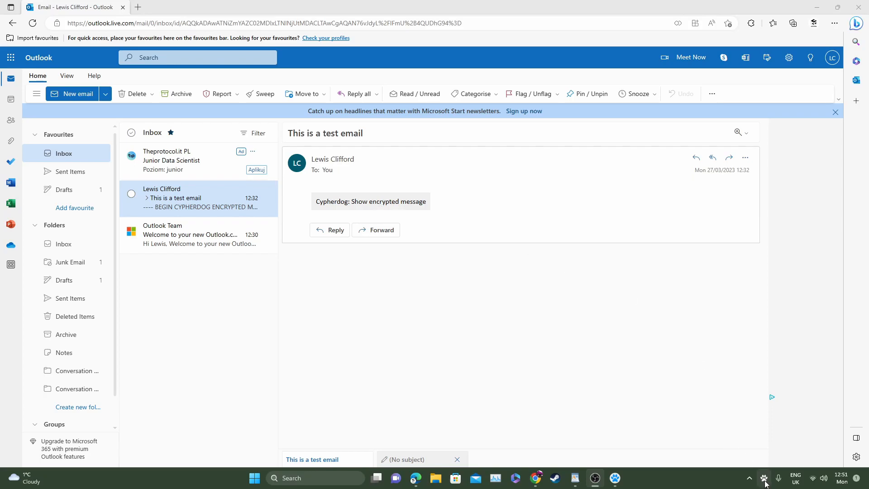
- Unlock the Cypherdog private key from the tray menu by confirming its password
left_click(763, 478)
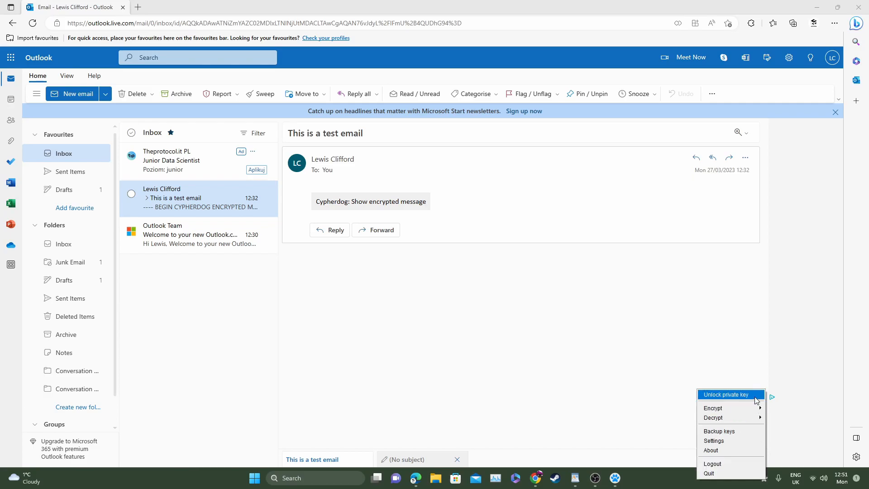
left_click(725, 394)
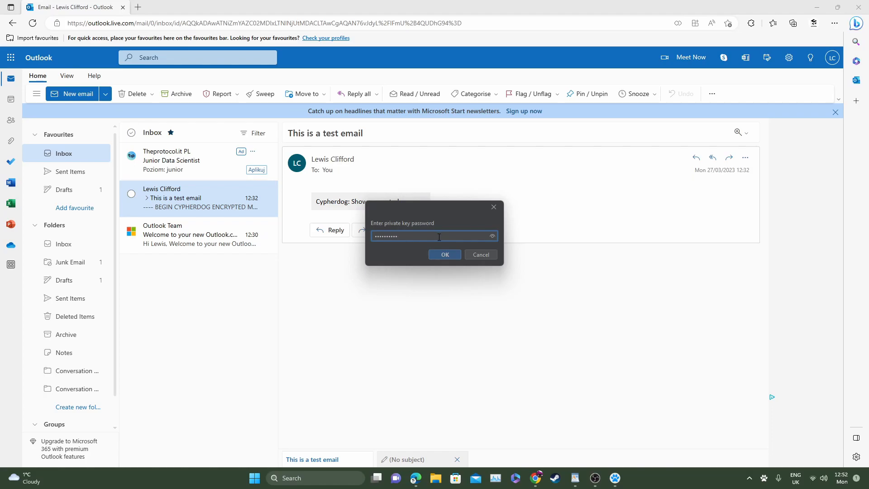
left_click(444, 254)
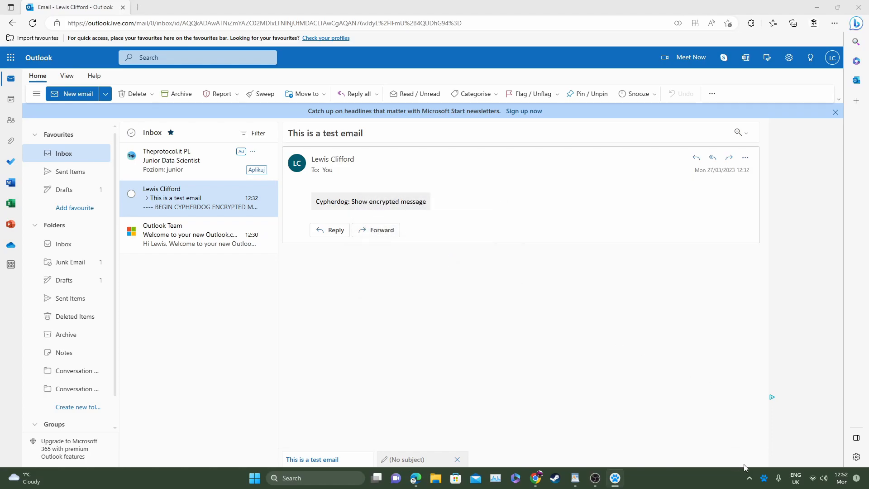
mouse_move(764, 478)
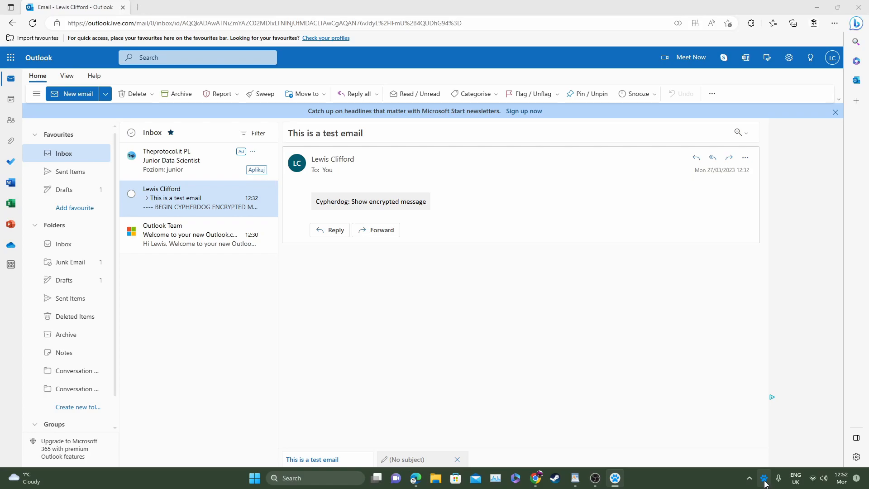
mouse_move(552, 335)
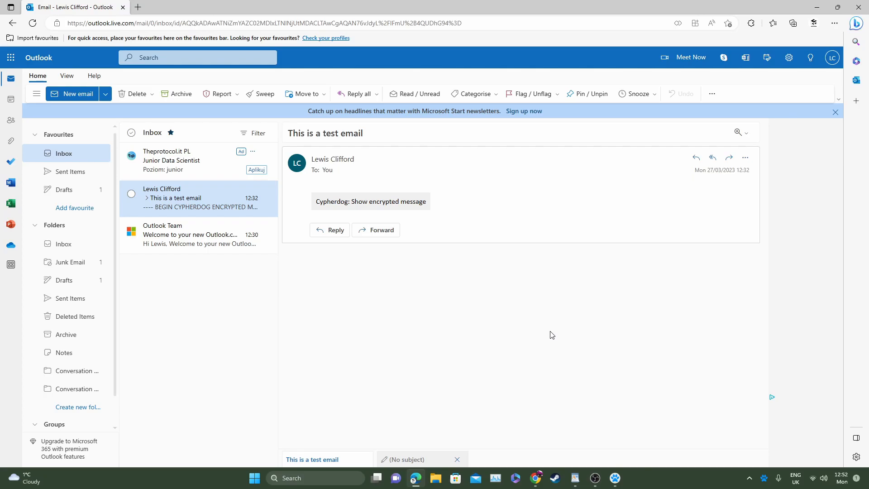
mouse_move(772, 83)
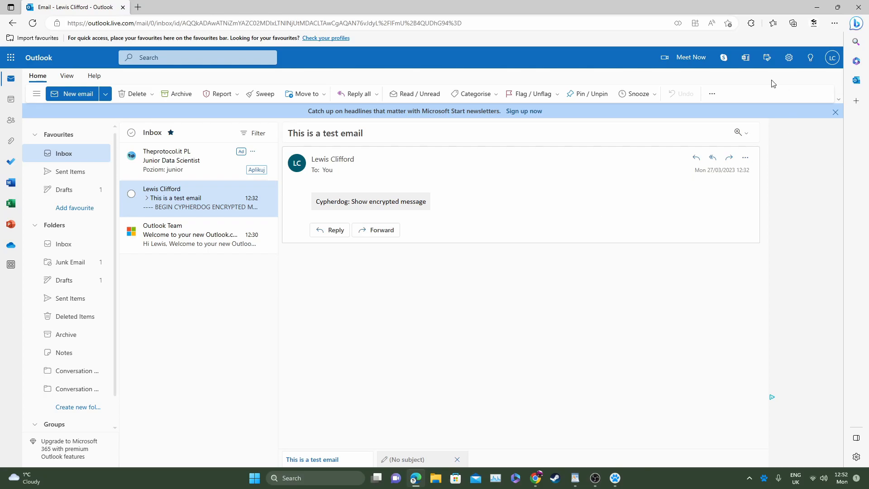
mouse_move(421, 139)
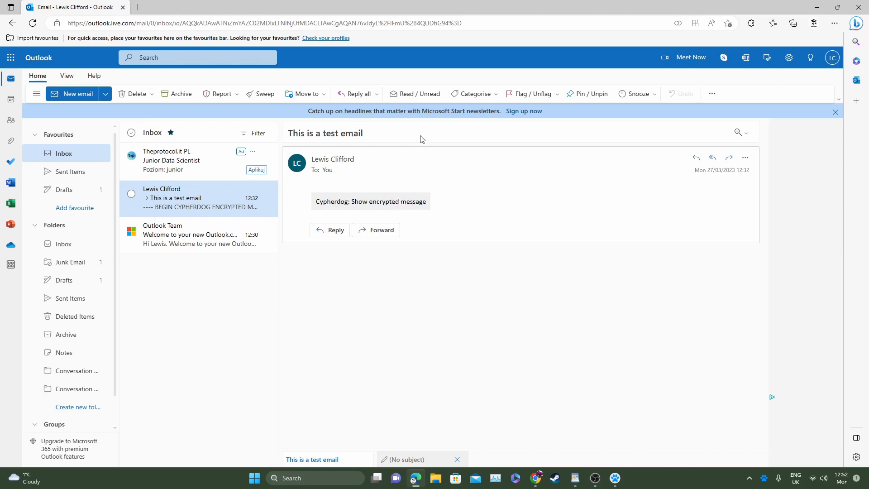
mouse_move(441, 177)
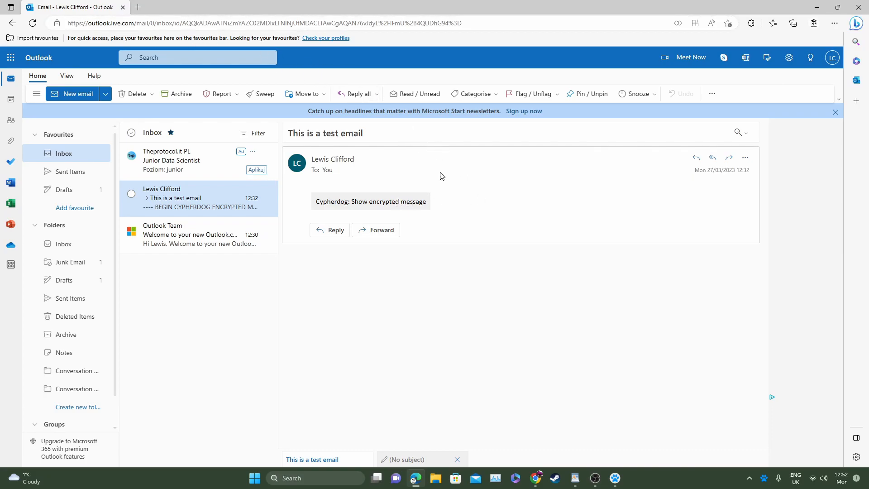
mouse_move(368, 213)
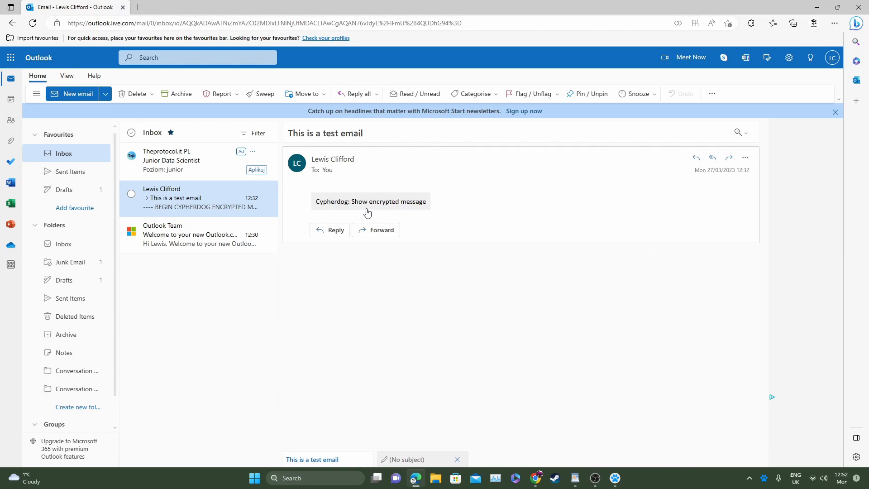
mouse_move(377, 207)
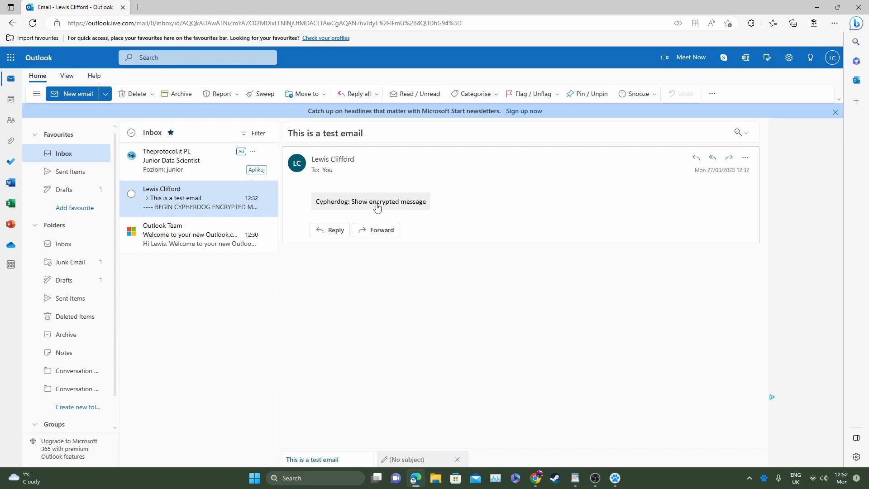
- Reveal the Outlook email's decrypted body 'Hello, This is a test email' via Show encrypted message
left_click(370, 201)
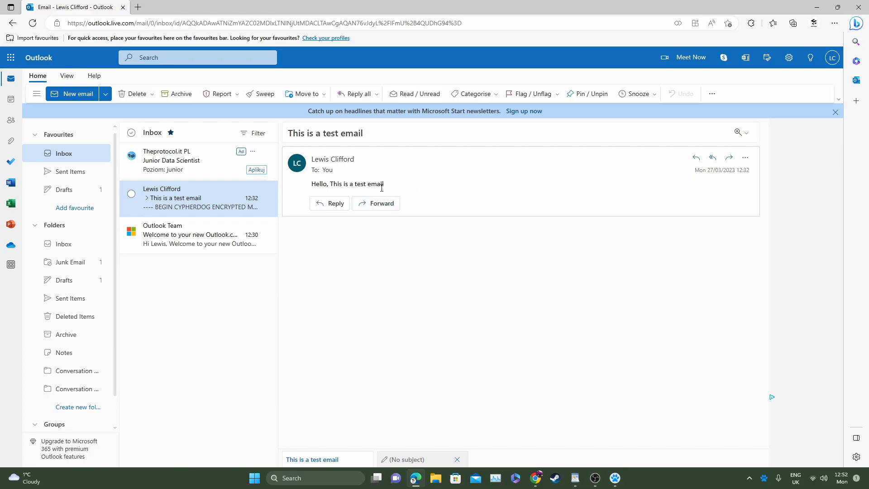
triple_click(347, 183)
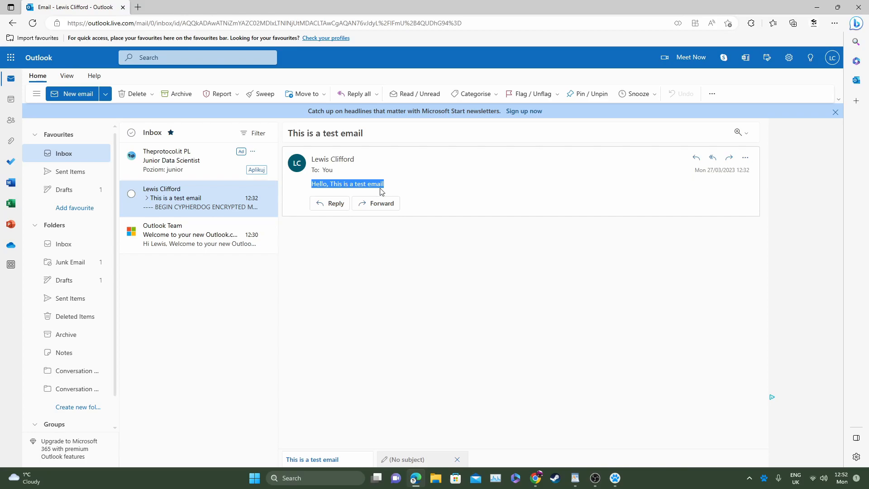
left_click(398, 187)
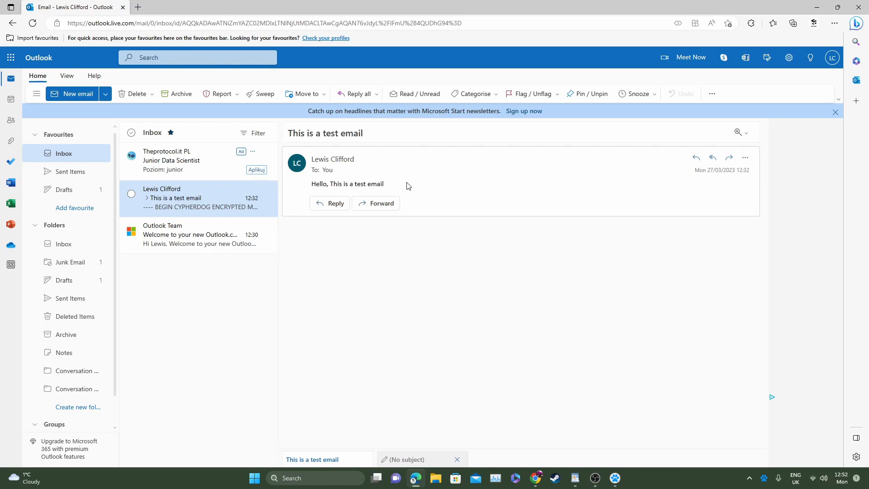
mouse_move(396, 190)
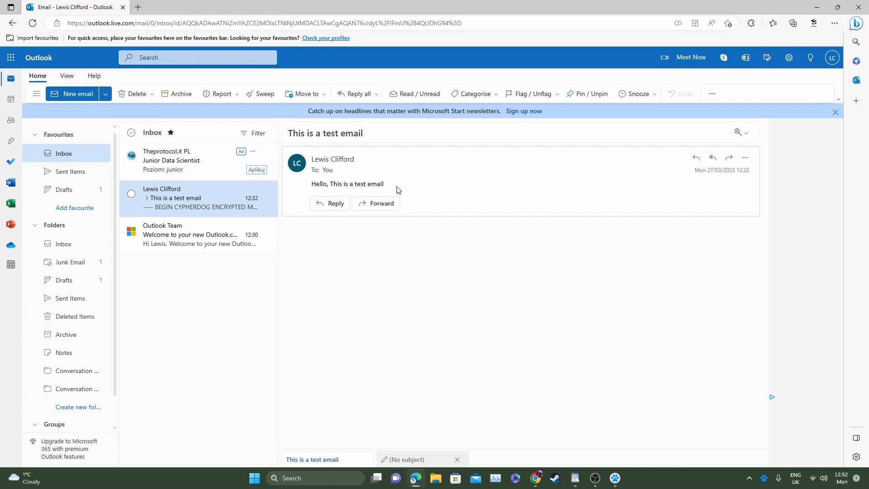
mouse_move(209, 204)
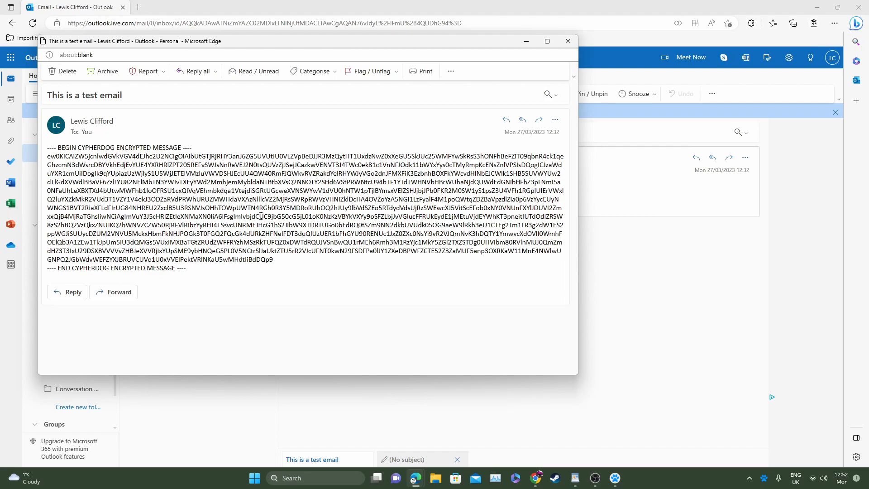
mouse_move(280, 265)
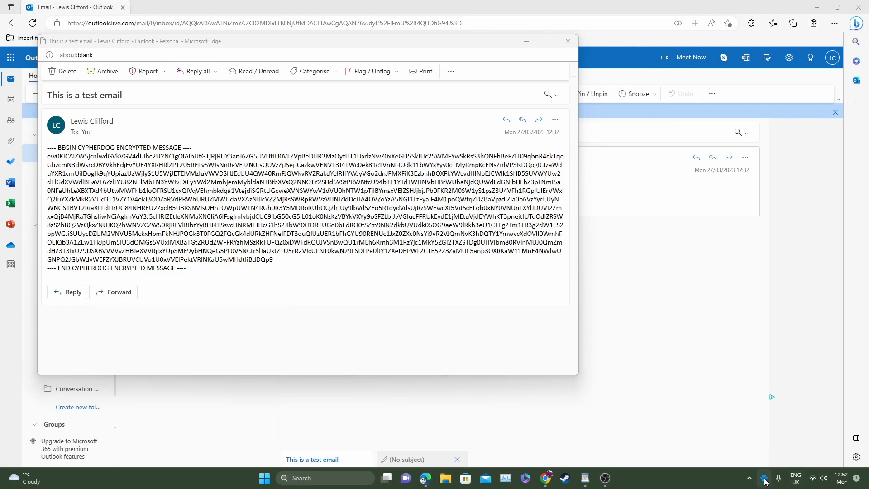
- Decrypt the pasted message text in Cypherdog to 'Hello, This is a test email' and close the windows
left_click(763, 478)
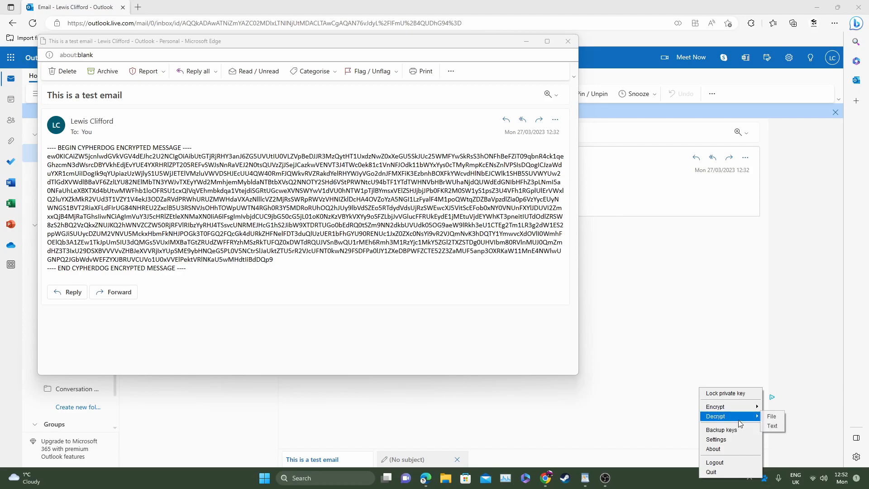
mouse_move(772, 426)
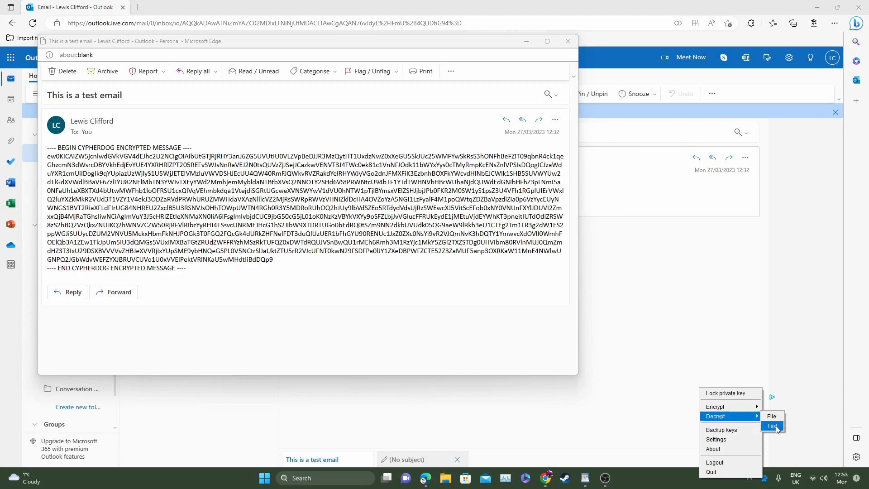
left_click(771, 425)
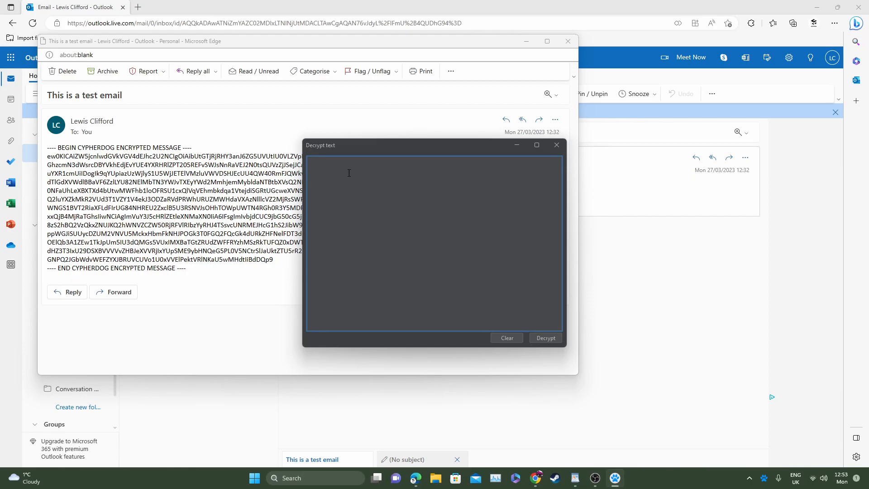
left_click(544, 337)
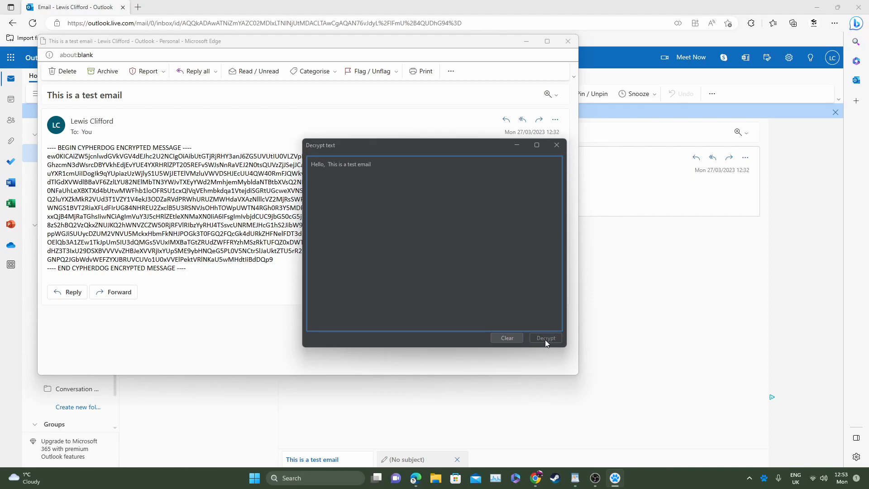
mouse_move(385, 167)
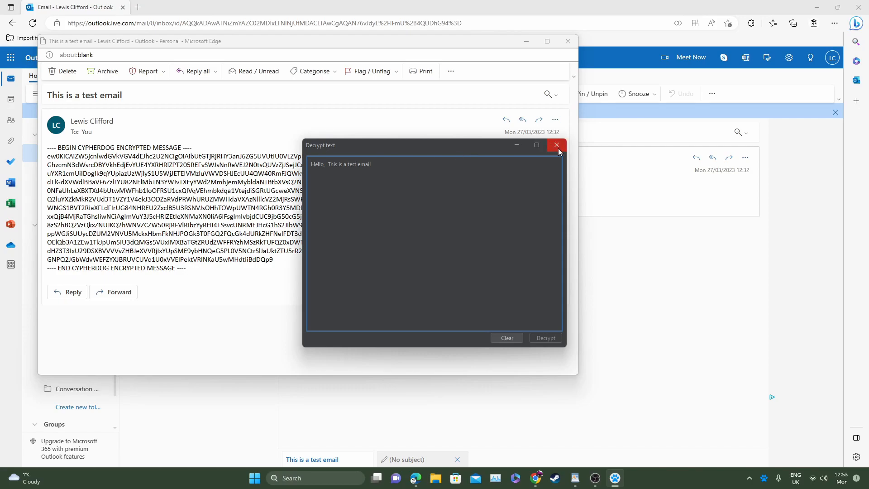
left_click(558, 144)
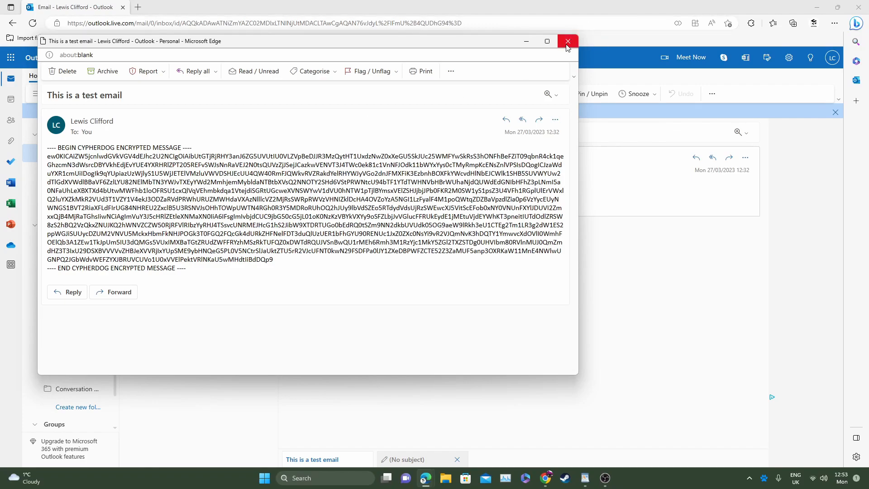
left_click(567, 41)
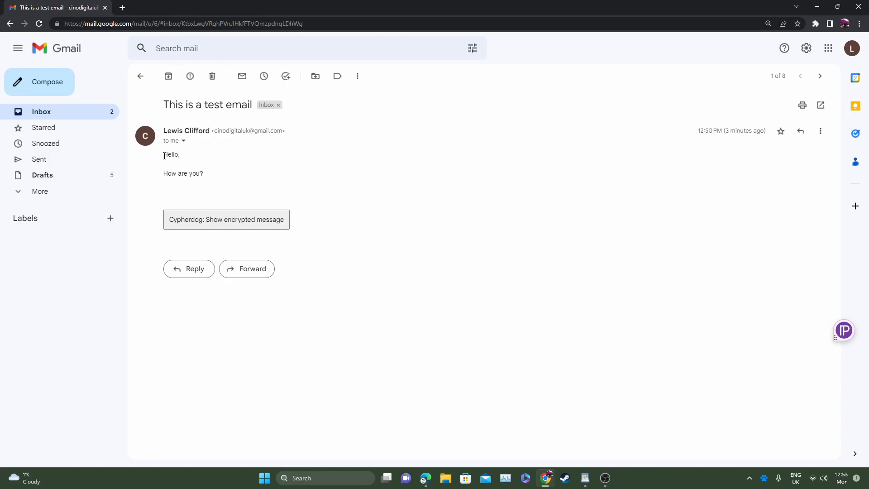
mouse_move(176, 173)
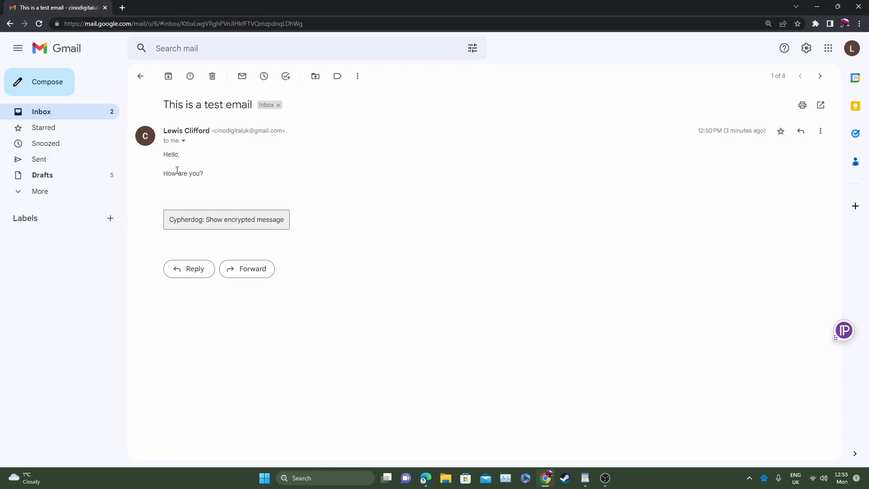
mouse_move(208, 191)
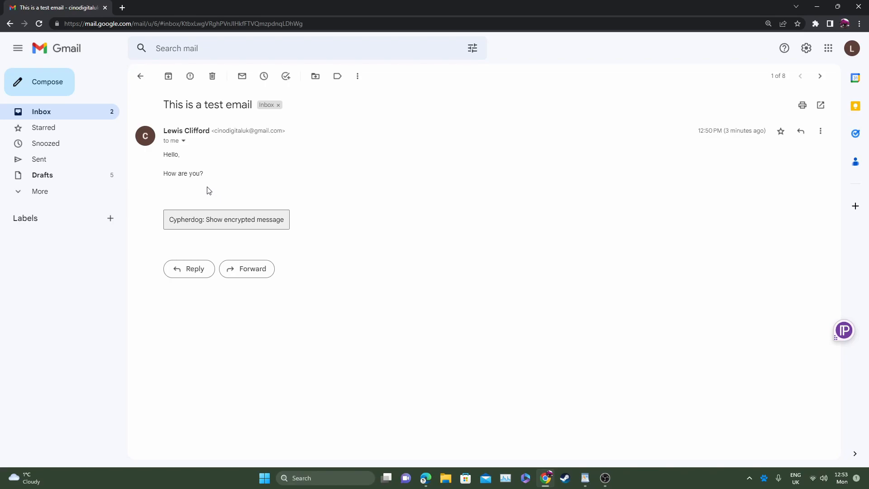
mouse_move(241, 216)
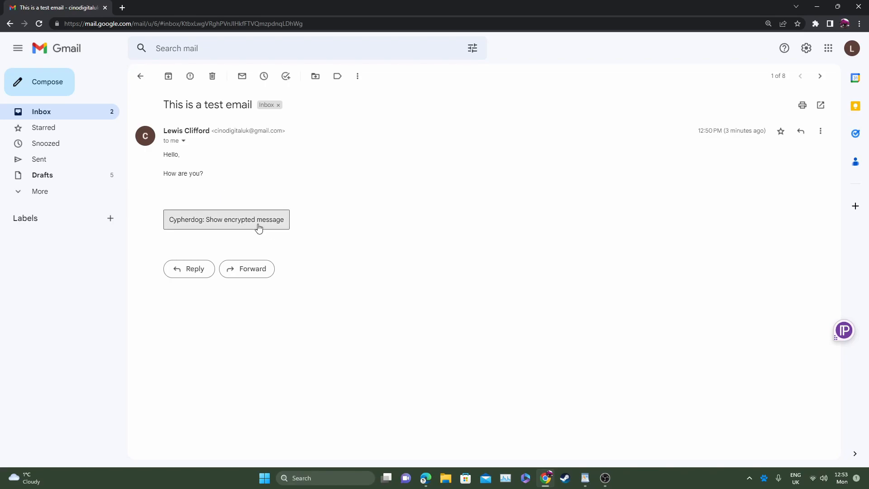
- Reveal the Gmail email's encrypted part as 'This part of the message is encrypted' and return to the inbox
left_click(227, 219)
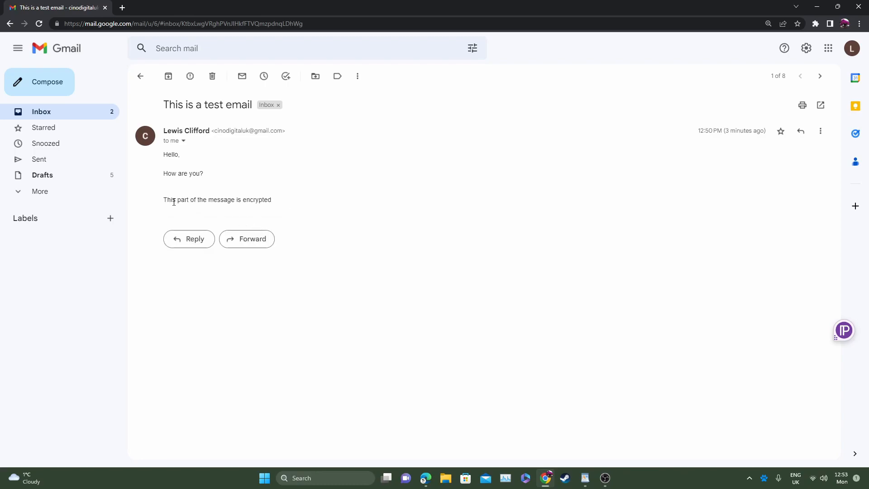
mouse_move(247, 199)
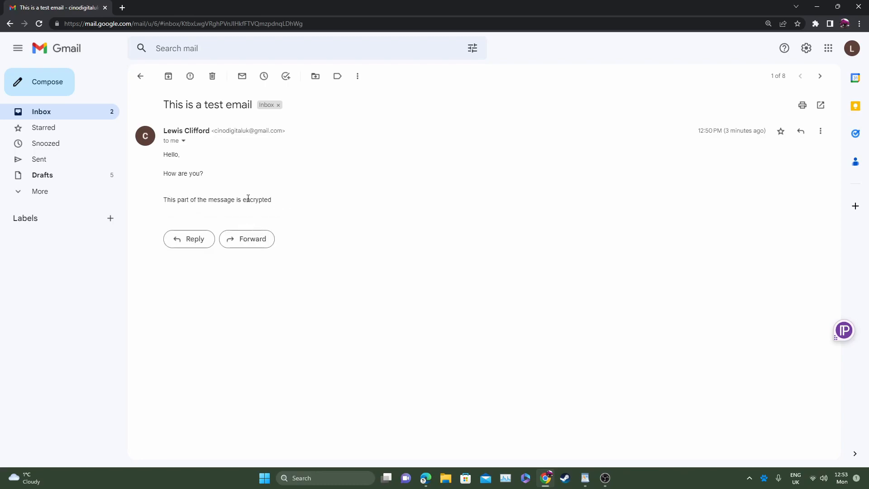
triple_click(216, 199)
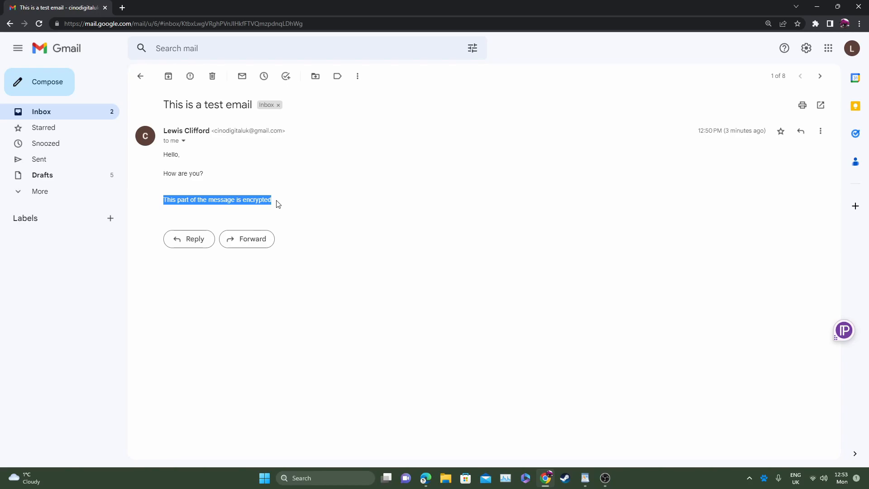
left_click(140, 76)
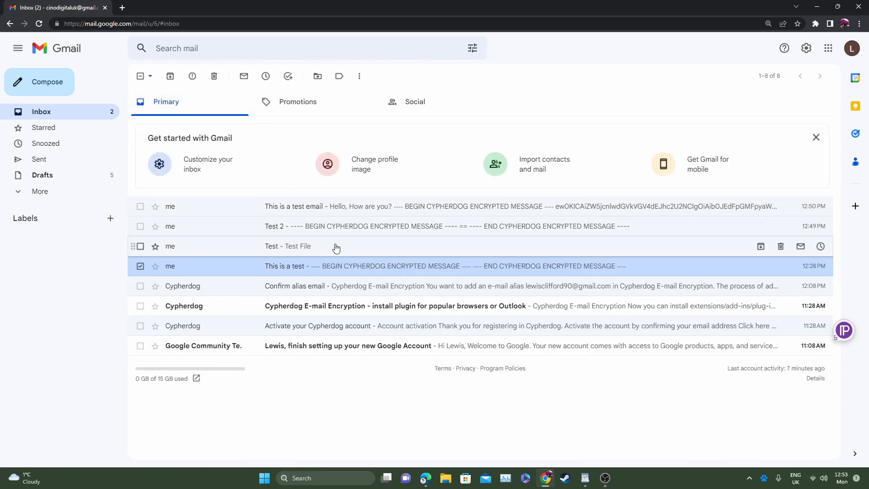
- Decrypt the 'This is a test' email to 'this is a test email.' and move to the Test email
left_click(288, 246)
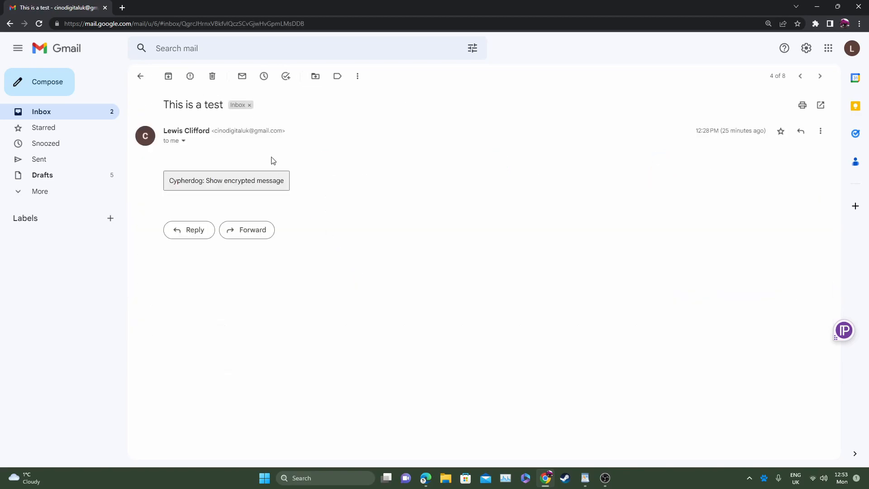
left_click(225, 181)
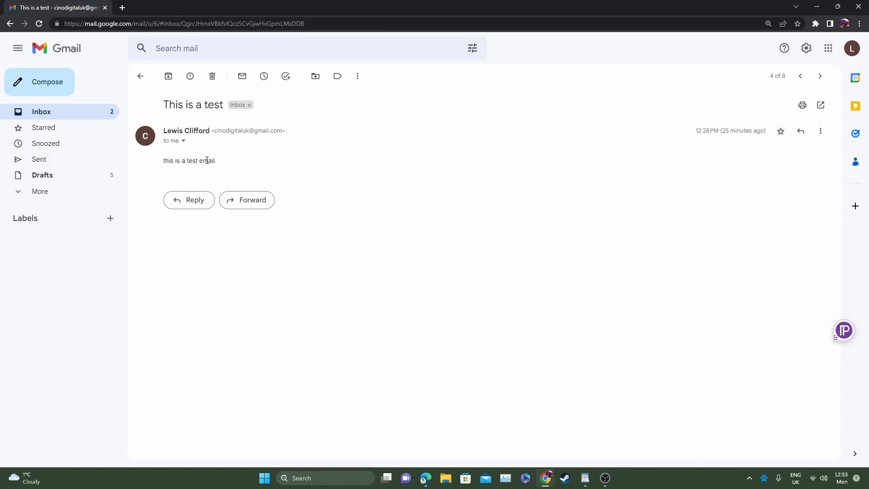
mouse_move(219, 161)
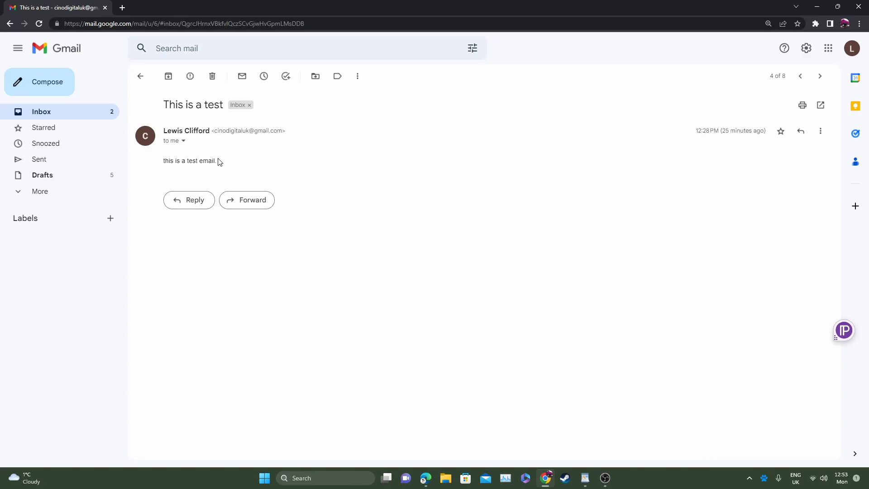
left_click(820, 76)
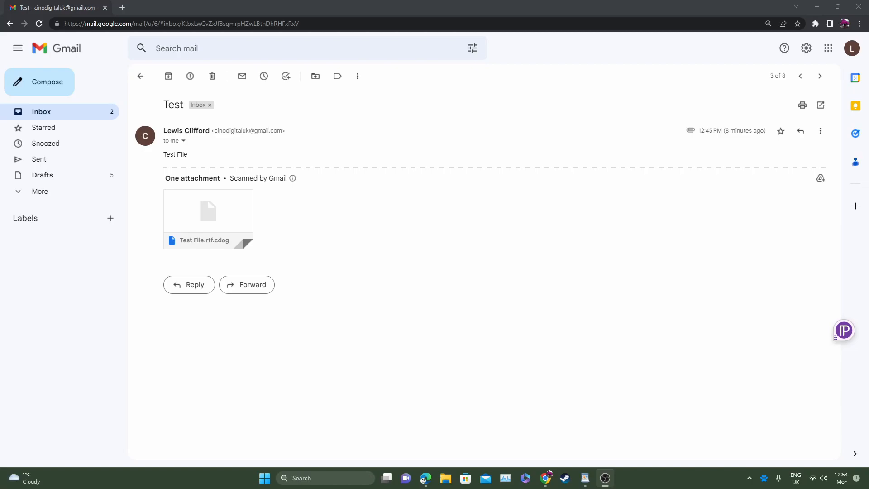
mouse_move(216, 162)
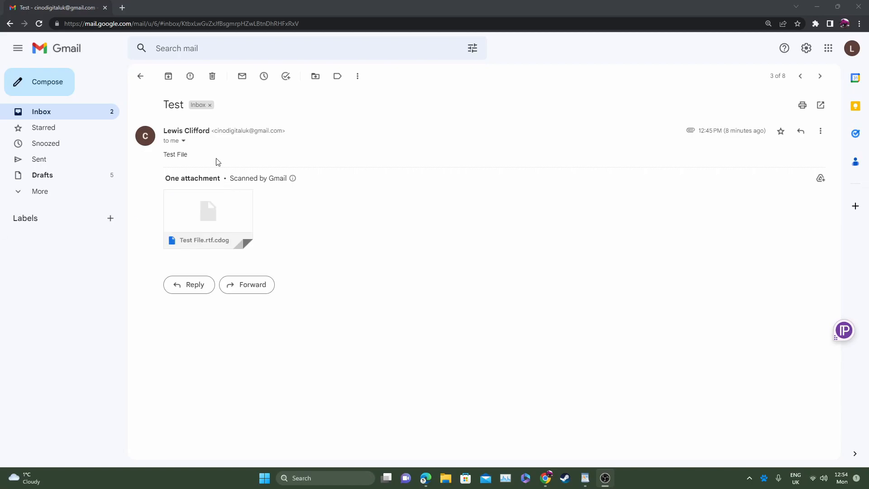
mouse_move(80, 111)
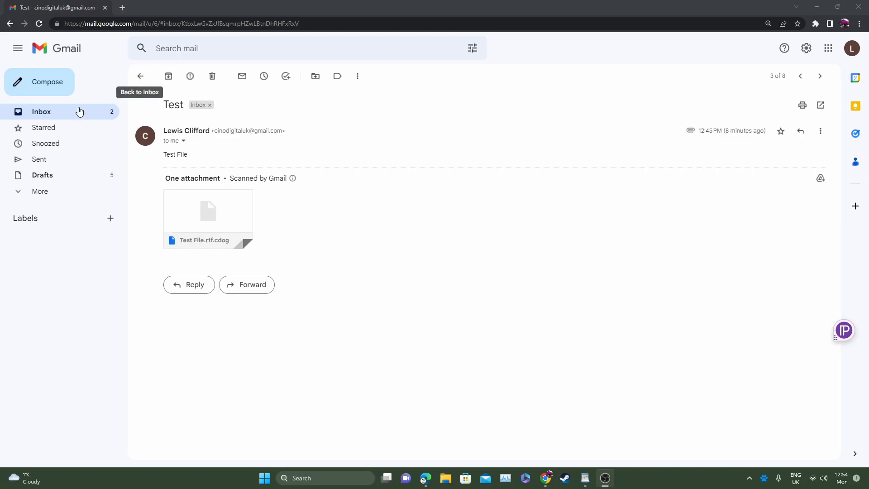
- Download the Test File.rtf.cdog attachment from the Test email and minimize to the desktop
left_click(141, 76)
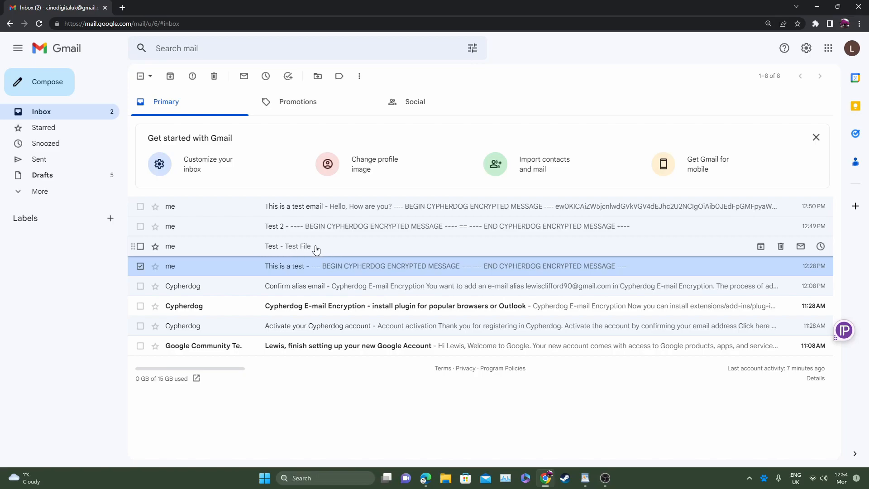
left_click(288, 246)
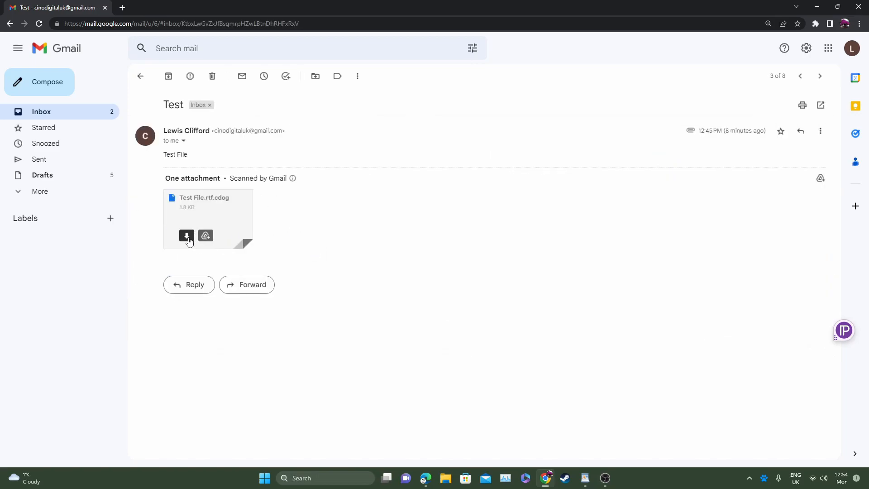
left_click(186, 235)
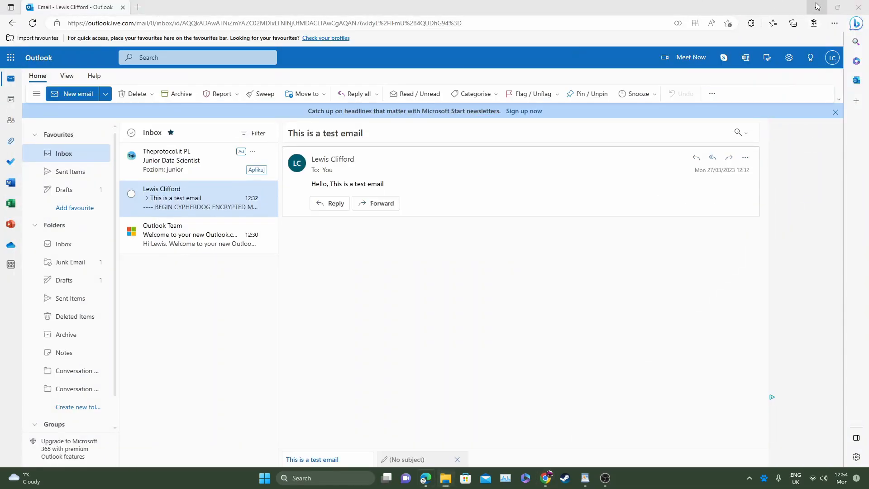
left_click(838, 7)
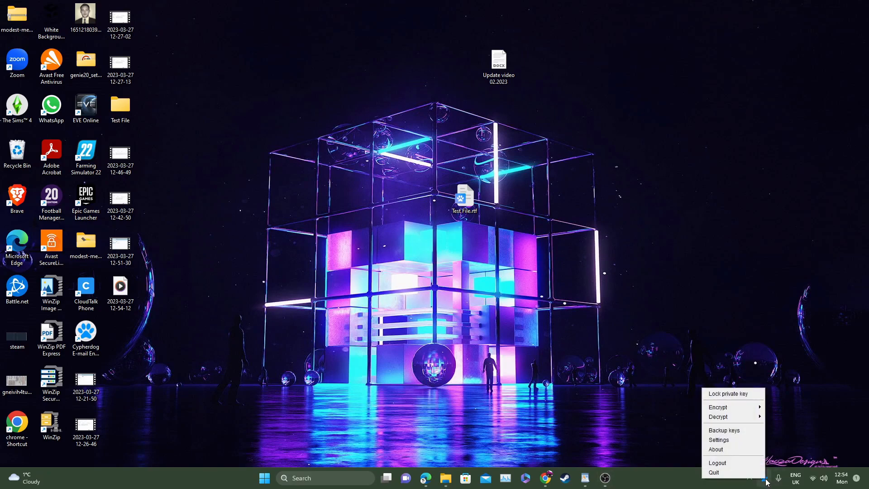
- Decrypt Test File.rtf.cdog via Decrypt > File with Documents as the destination
left_click(717, 416)
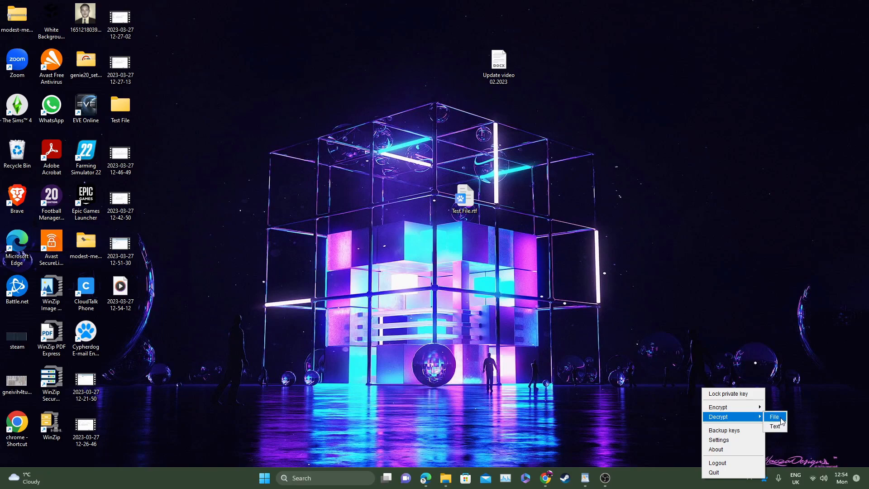
left_click(773, 416)
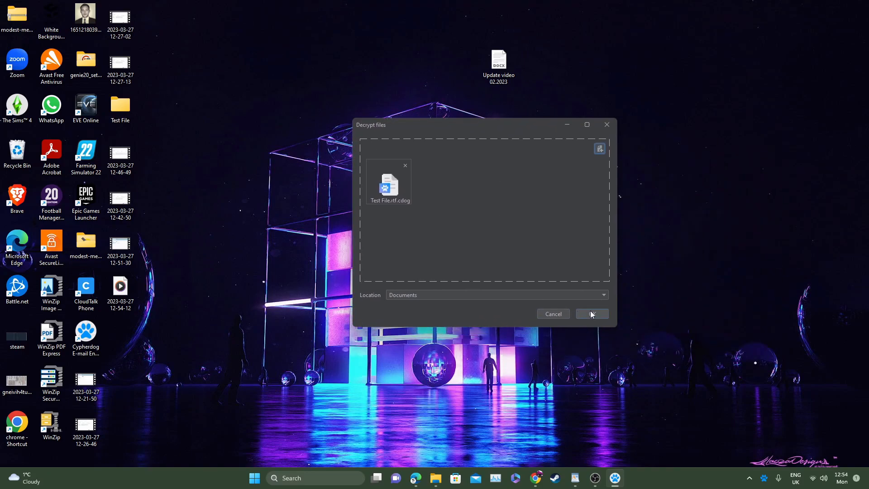
left_click(591, 314)
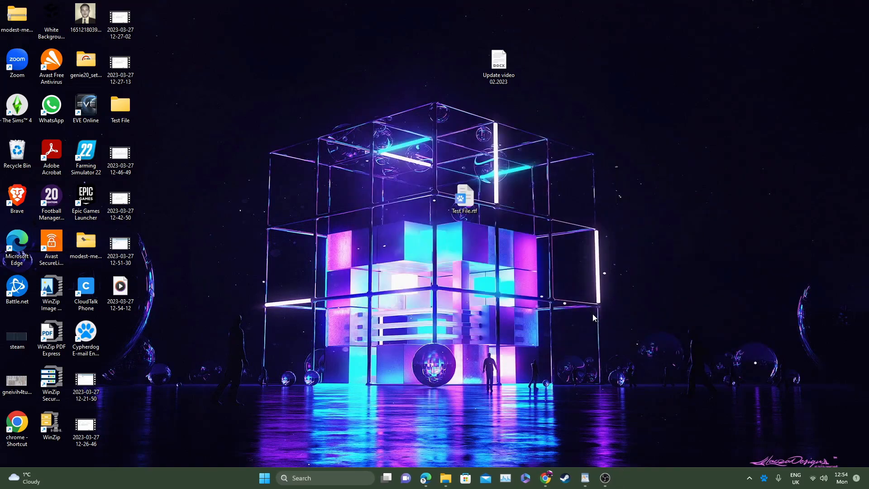
mouse_move(562, 297)
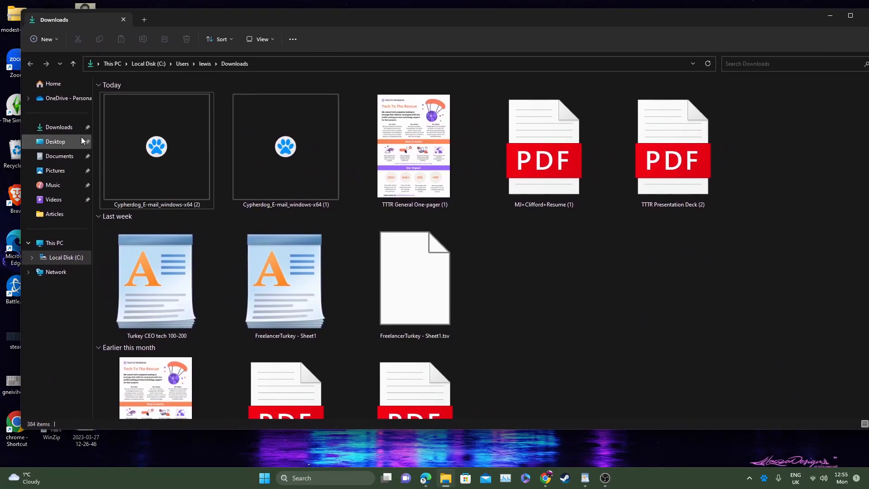
- Locate and select the decrypted Test File rich text document in the Documents folder
left_click(54, 83)
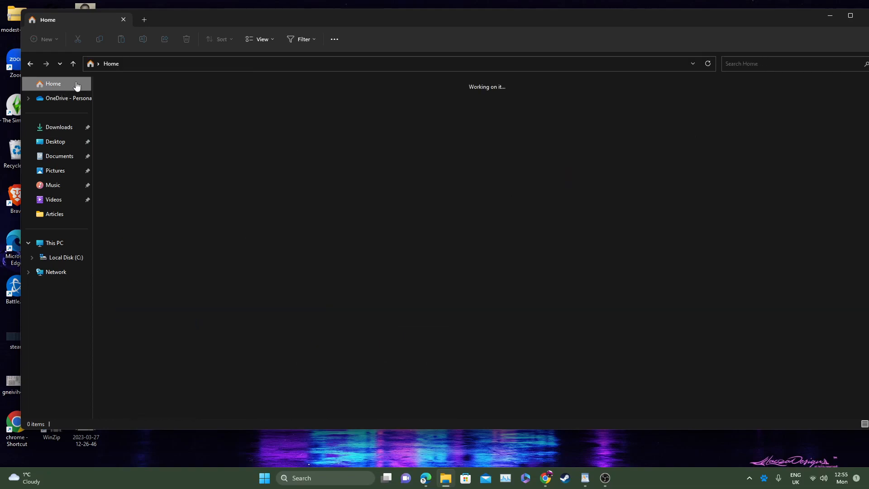
left_click(60, 155)
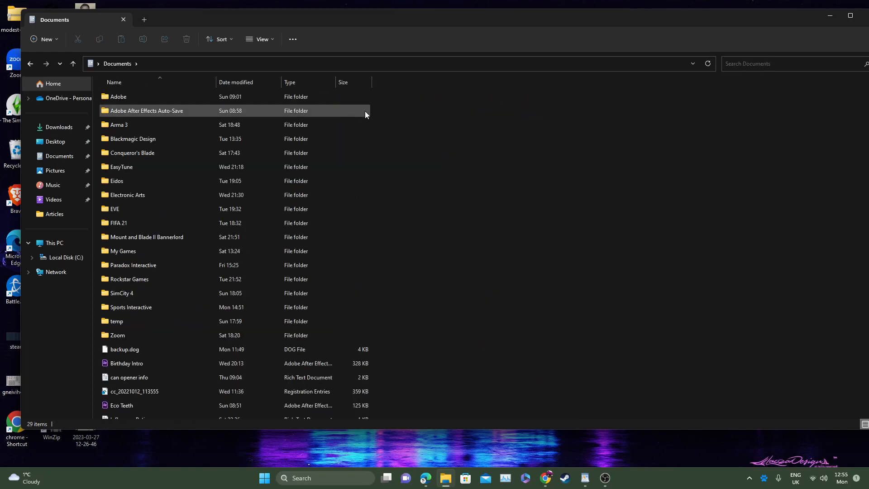
scroll("down", 3)
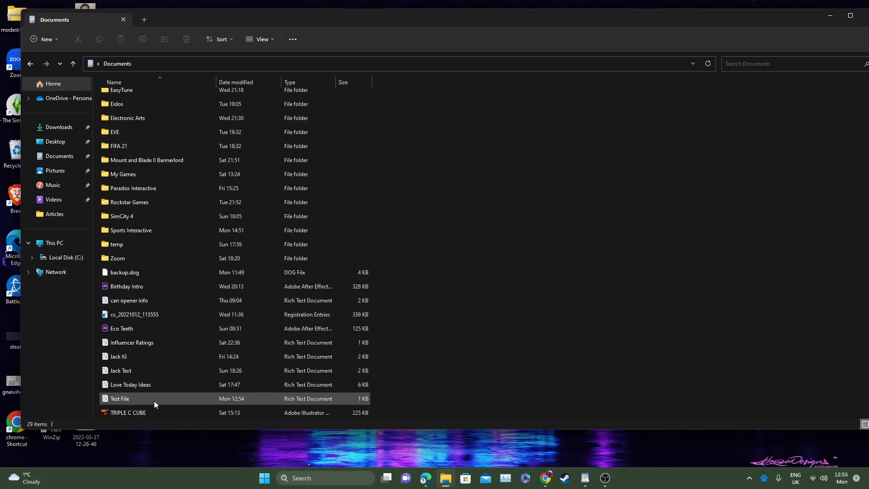
left_click(120, 398)
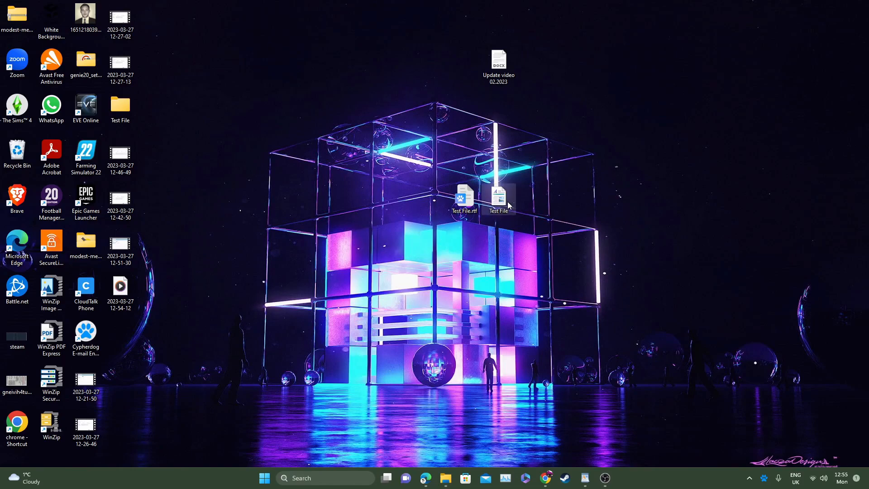
mouse_move(557, 204)
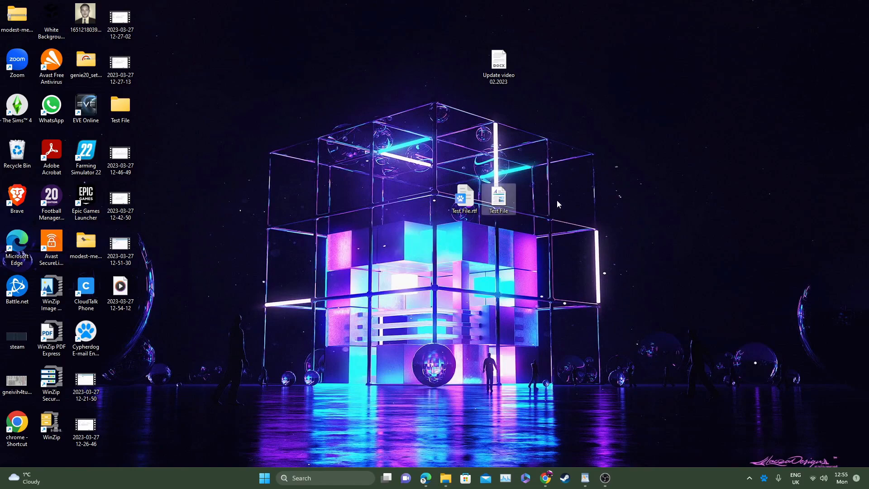